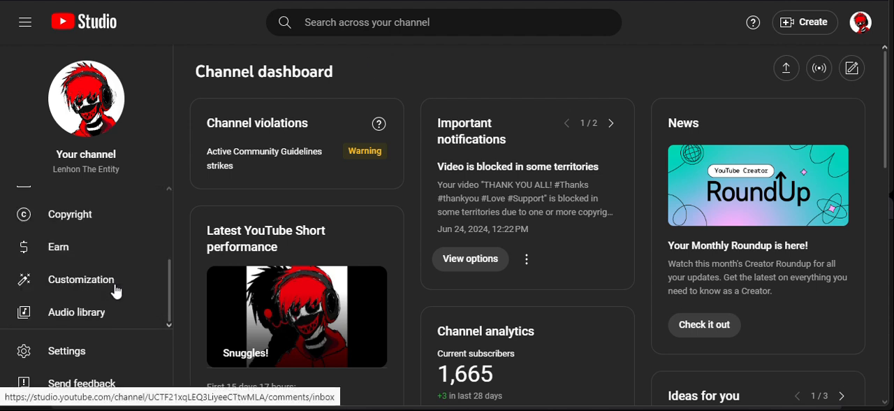
mouse_move(204, 314)
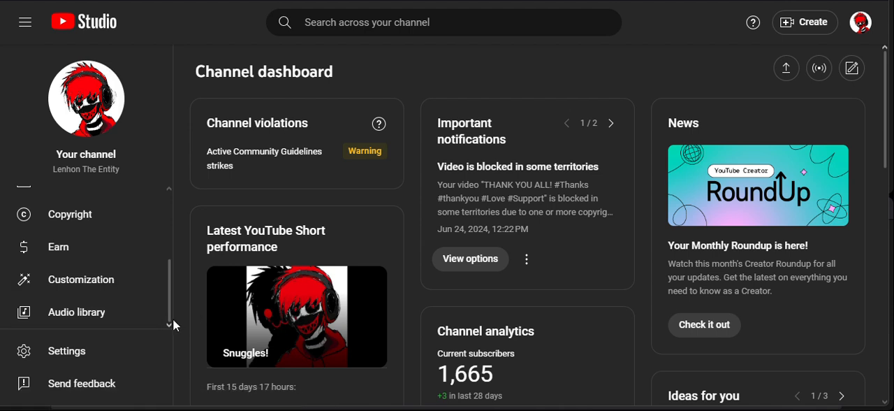
mouse_move(160, 333)
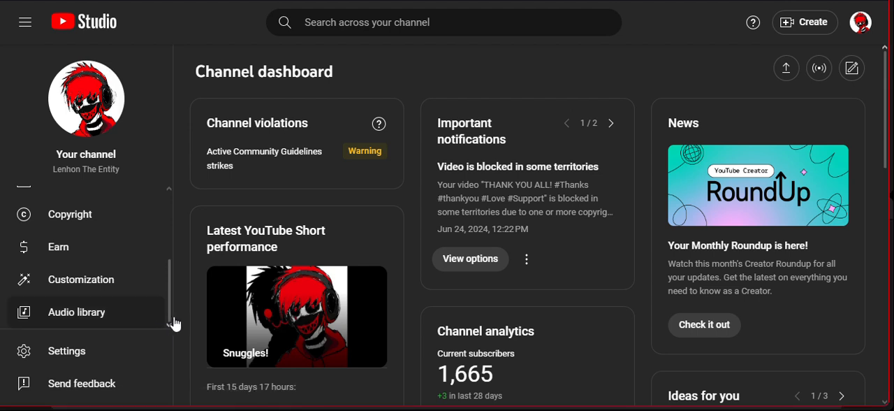
mouse_move(165, 319)
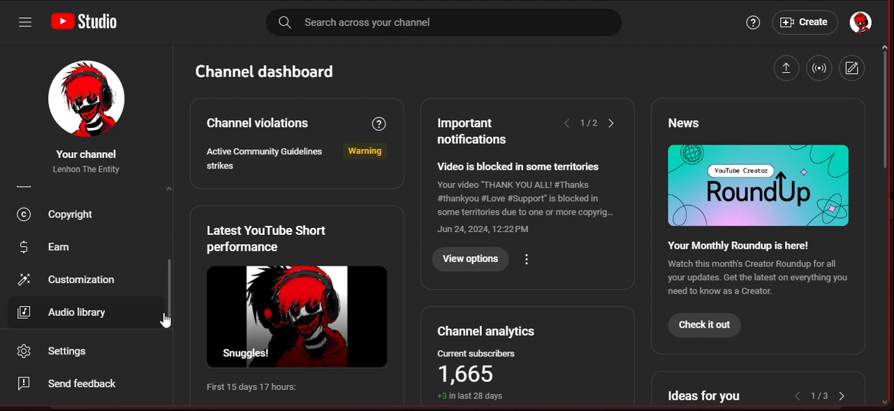
mouse_move(119, 322)
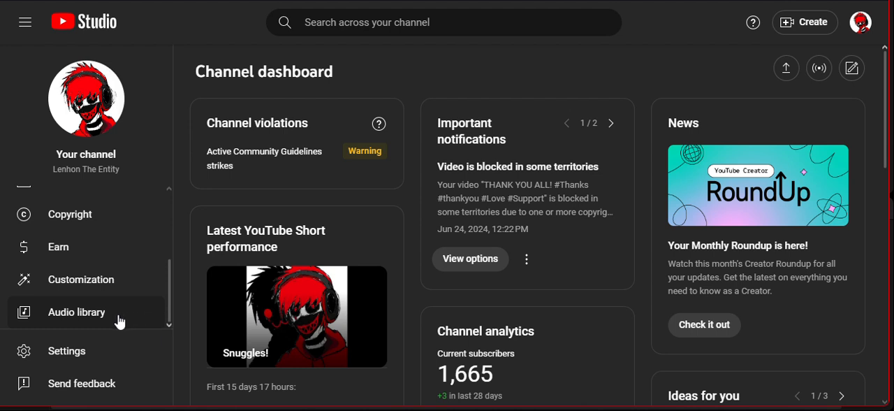
mouse_move(316, 296)
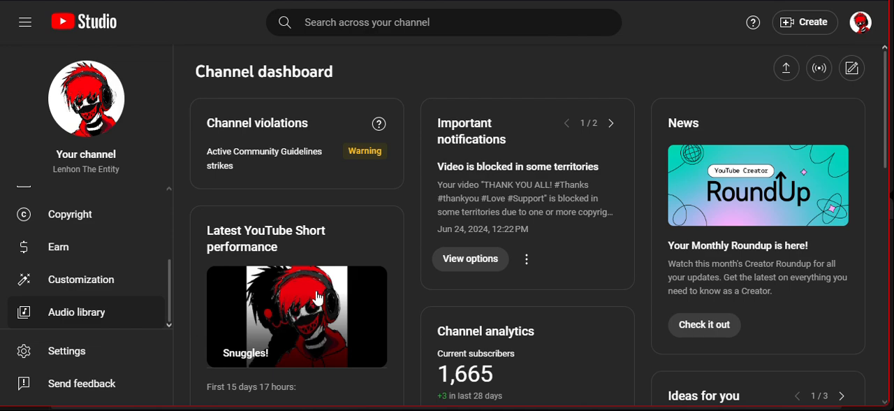
Step: Open the Audio library from the sidebar to show the Music track list
left_click(77, 311)
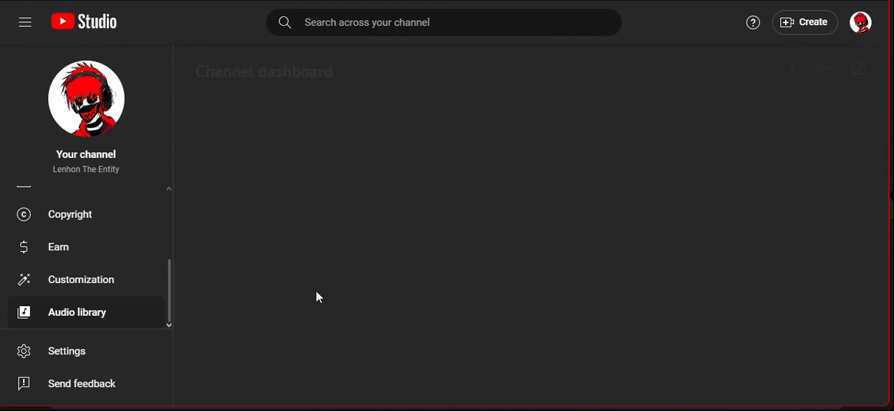
left_click(77, 312)
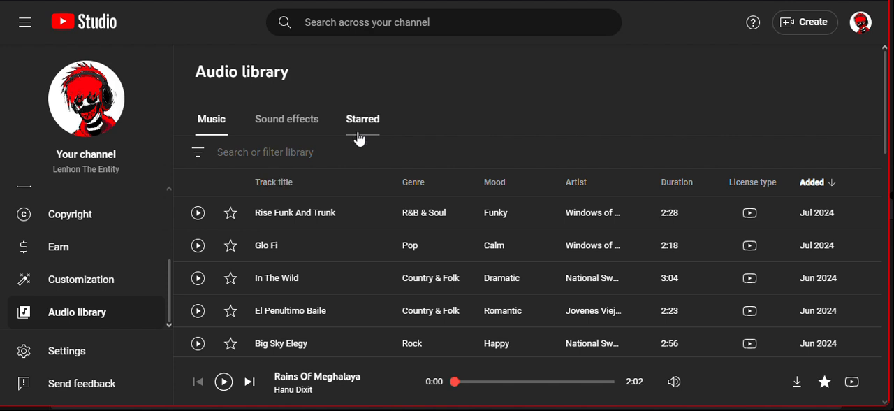
Step: Switch to Starred tracks and play 'Rains Of Meghalaya'
left_click(364, 118)
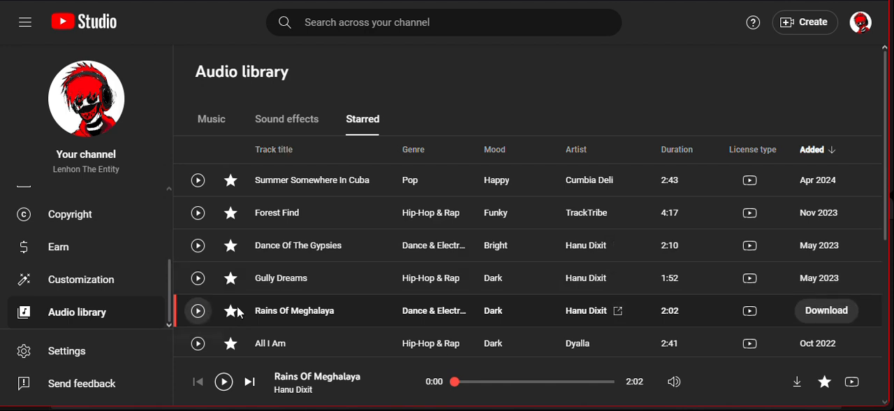
mouse_move(216, 313)
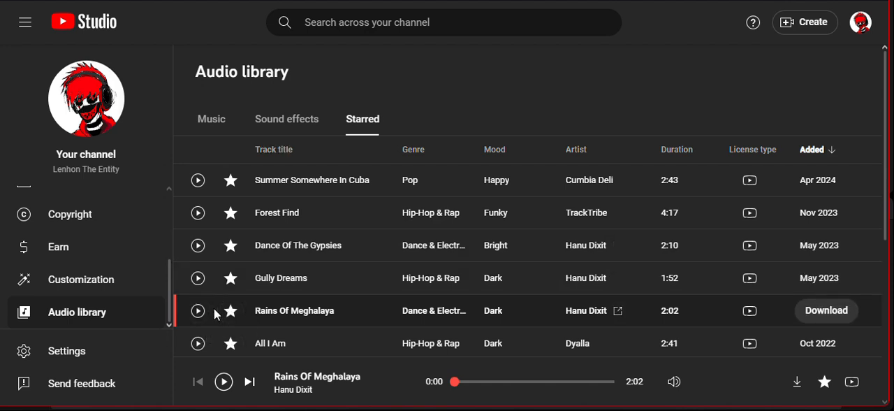
left_click(198, 310)
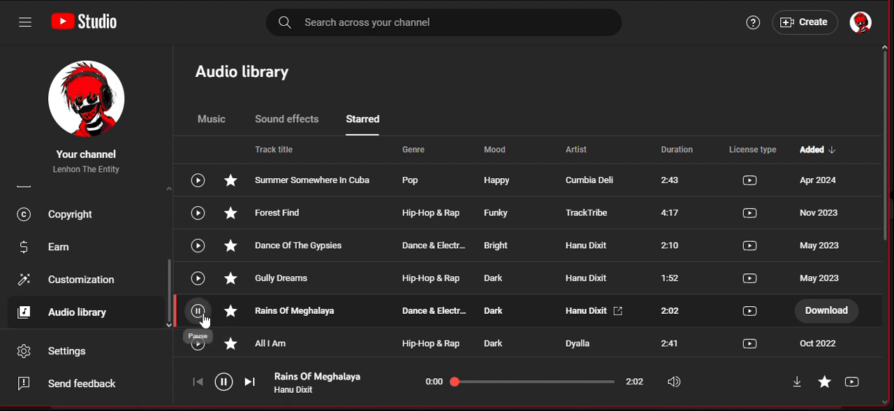
left_click(199, 310)
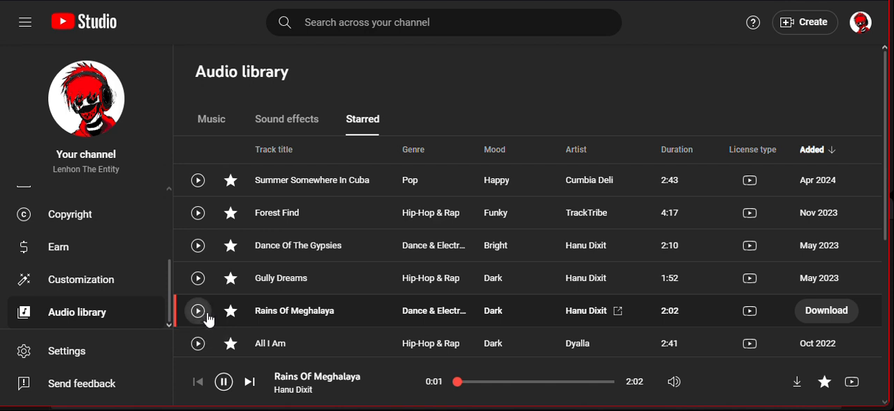